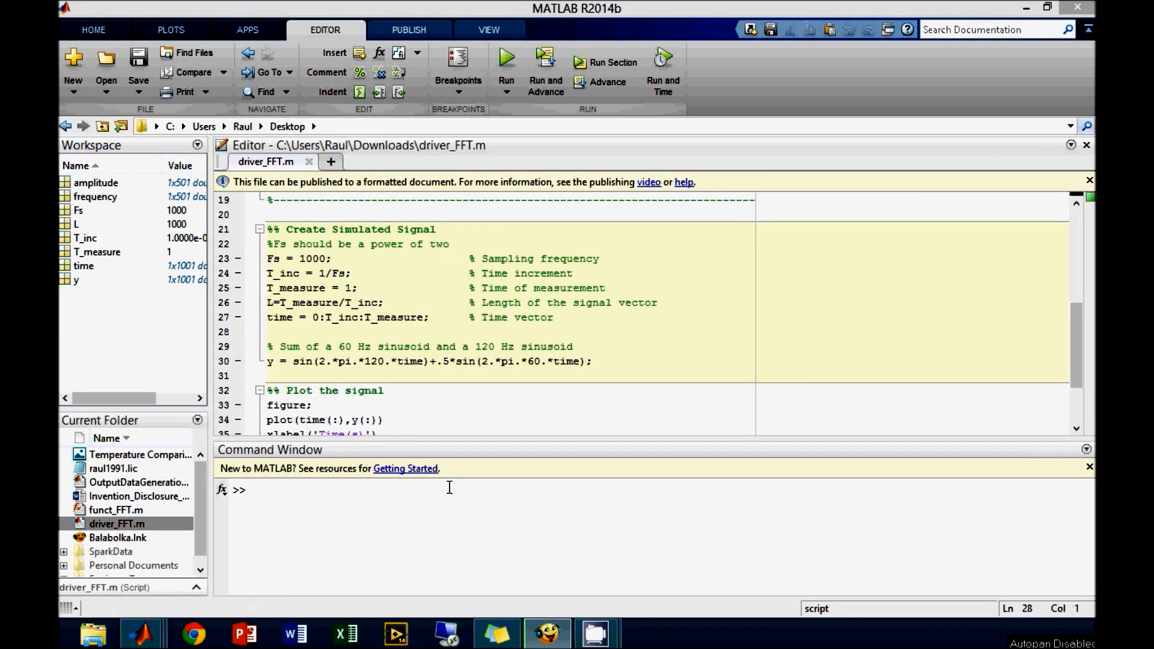
mouse_move(621, 411)
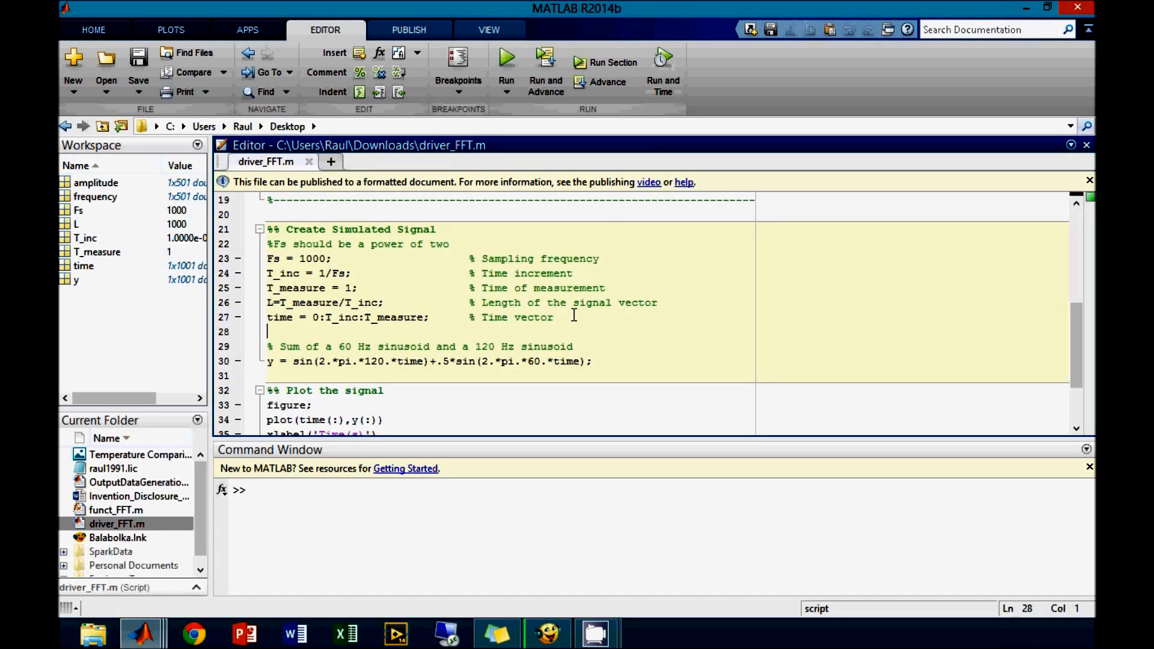
Highlight the sampling frequency, time increment and measurement time lines in driver_FFT.m.
scroll(down, 3)
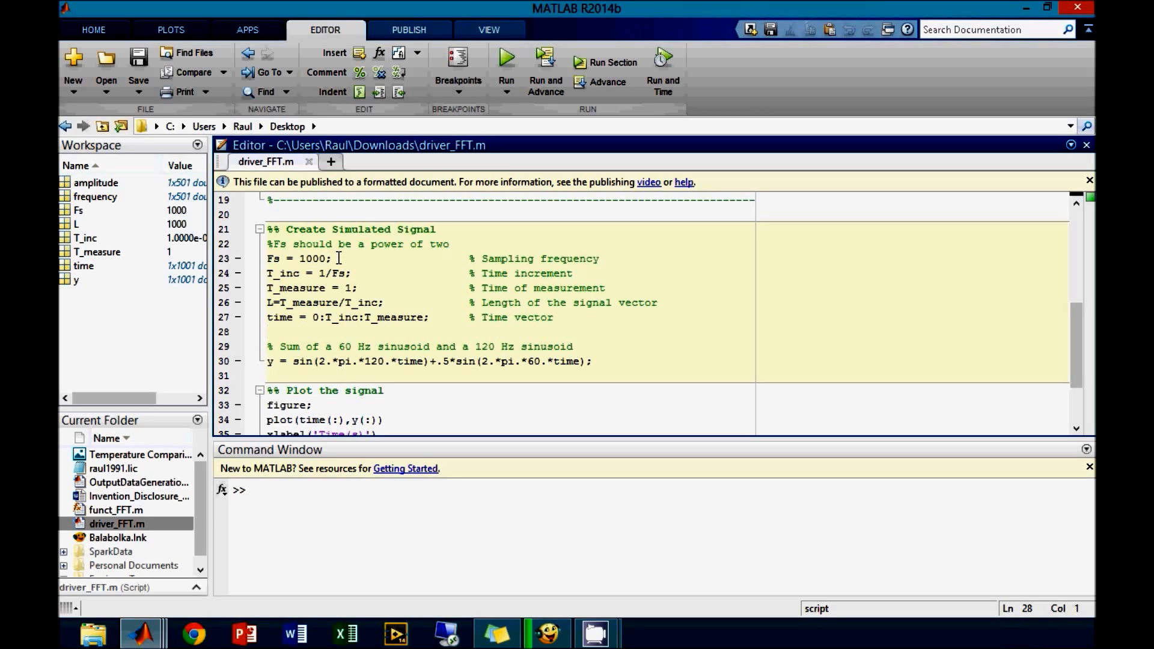
triple_click(301, 259)
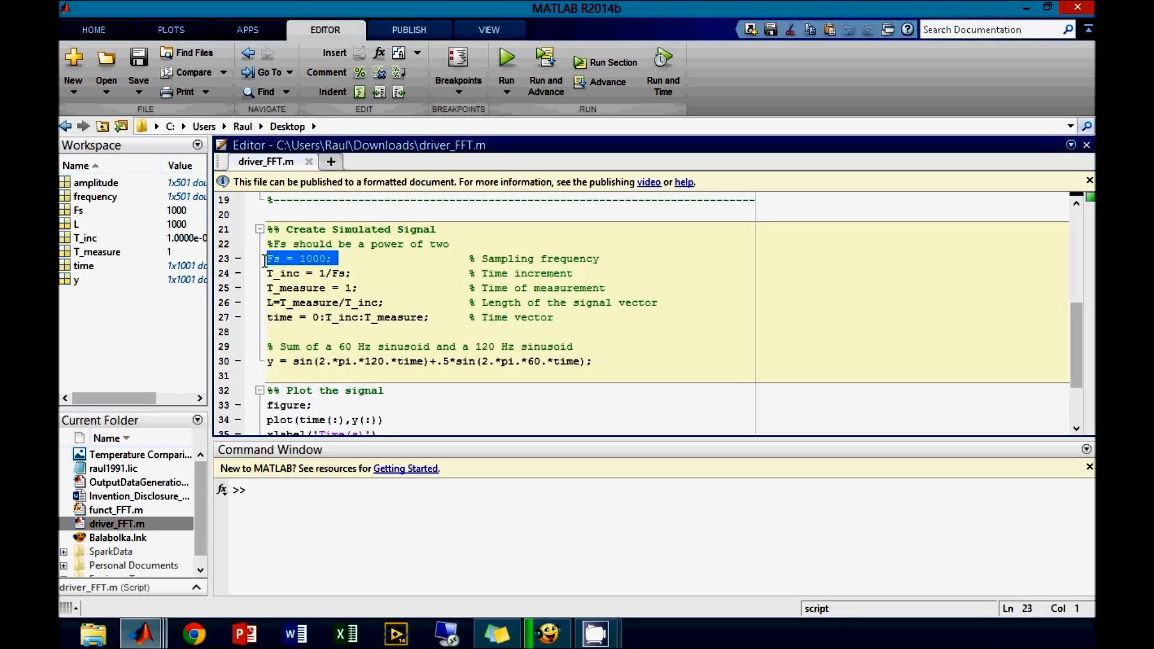
mouse_move(365, 278)
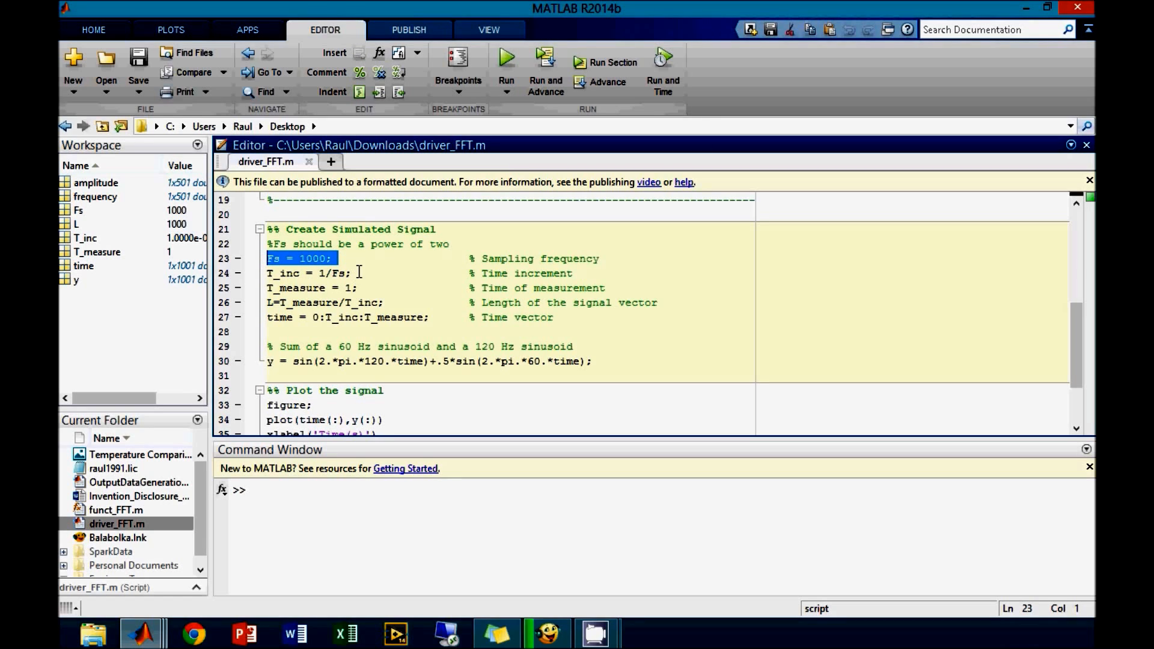
click(309, 273)
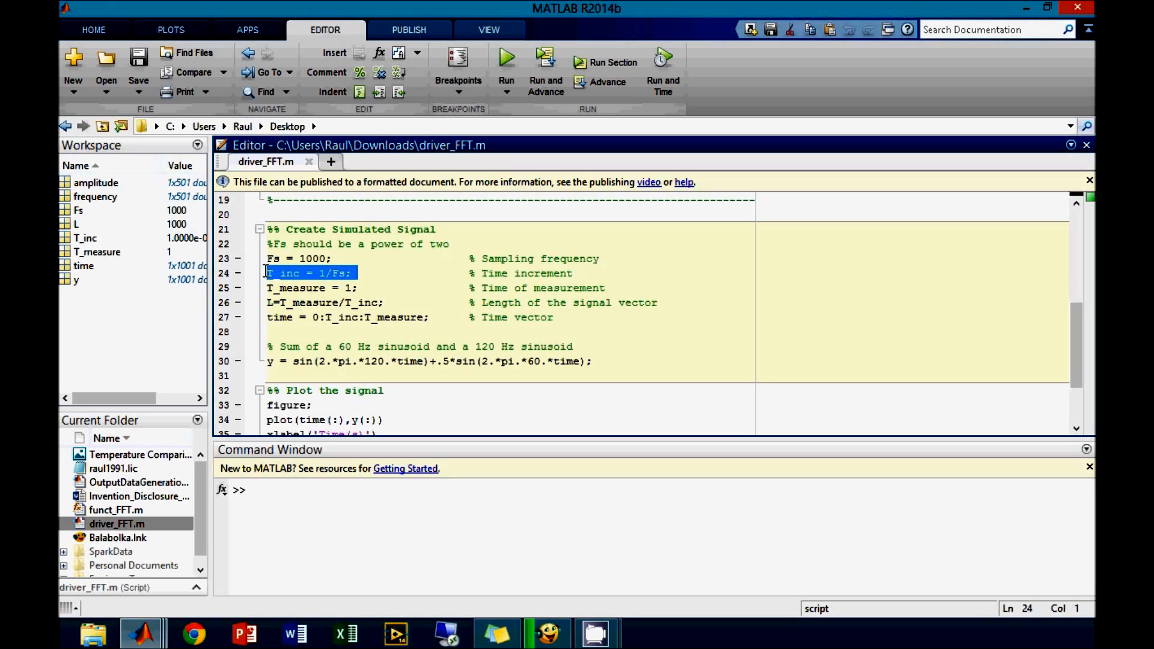
mouse_move(333, 288)
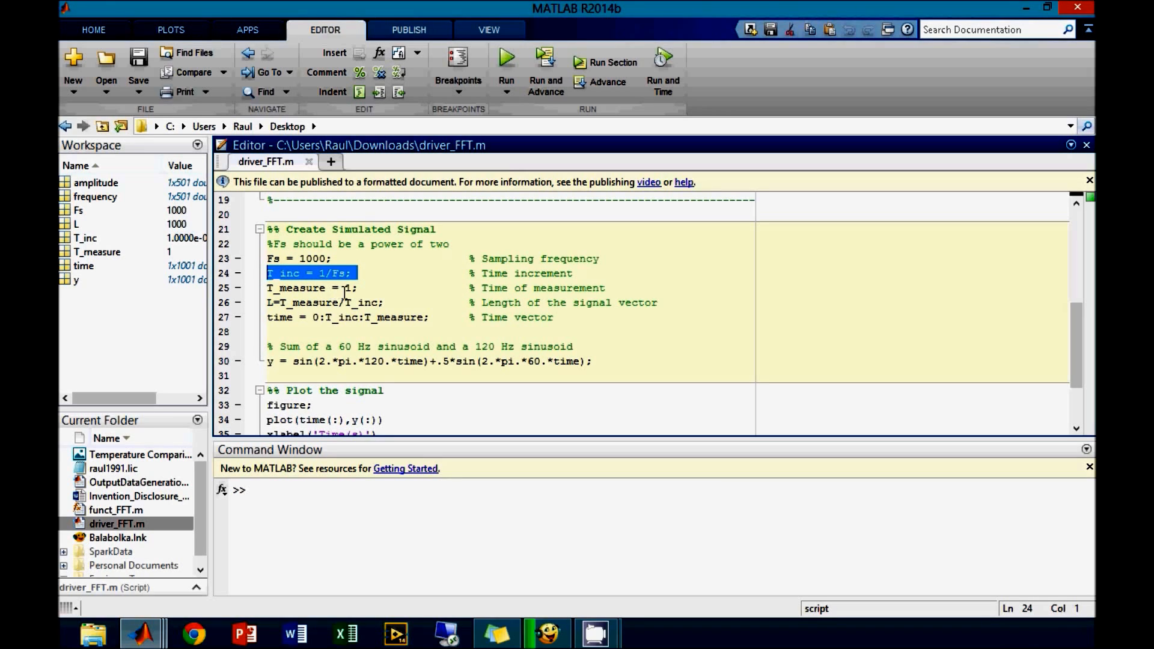
double_click(323, 287)
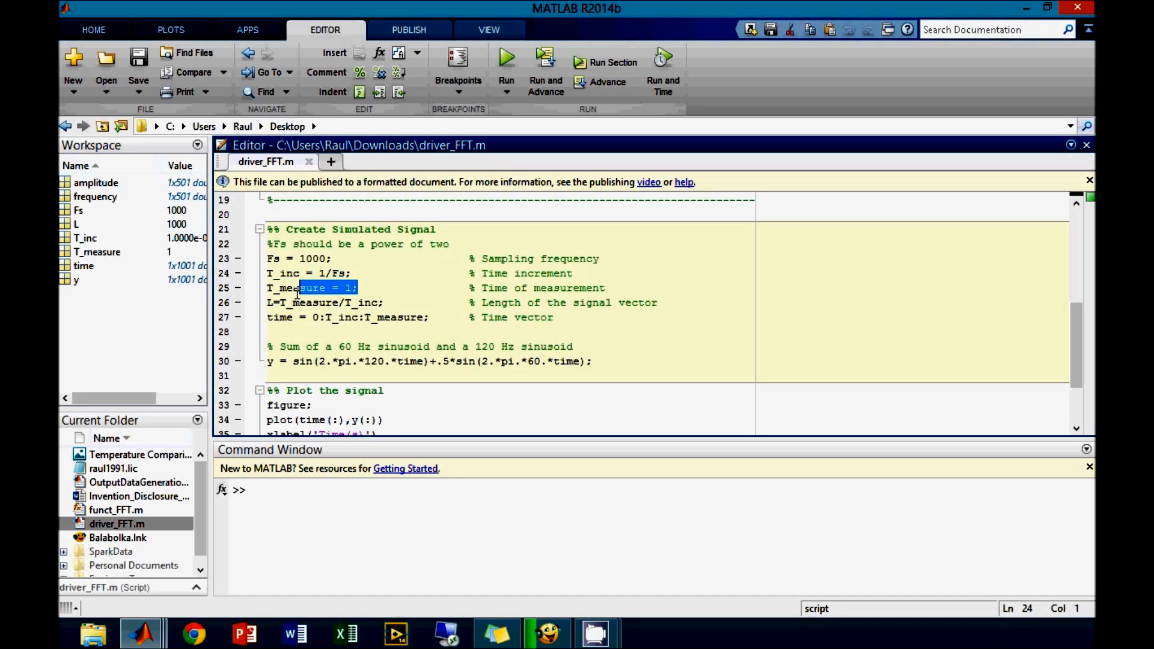
triple_click(327, 303)
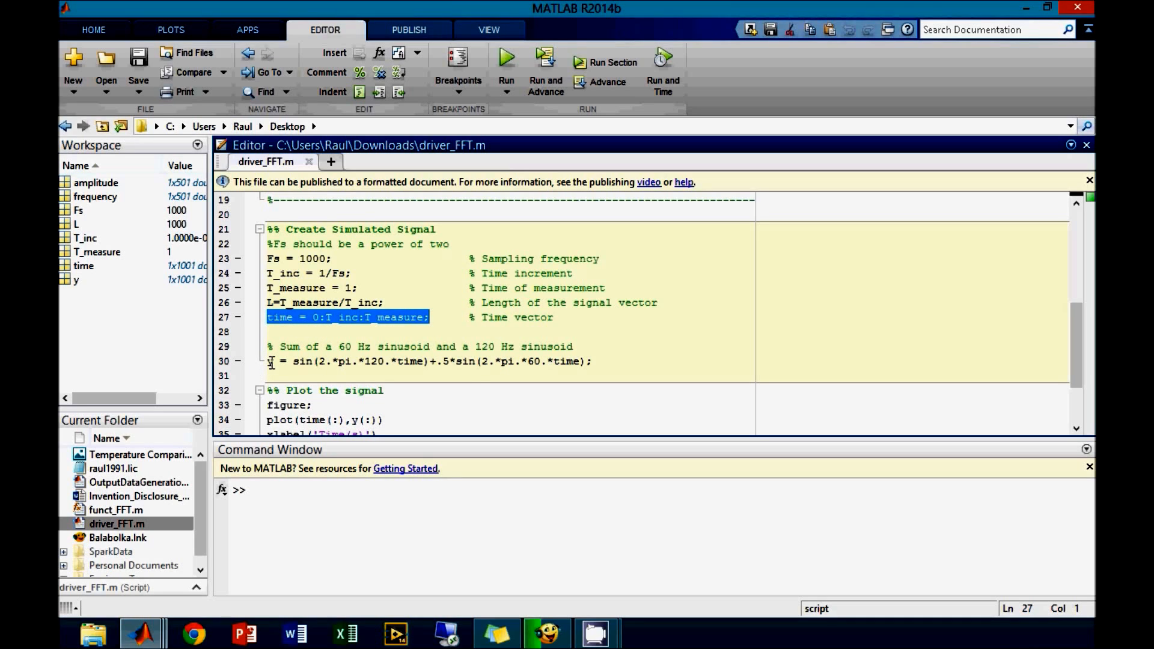
Point out the 120 Hz sine term and the 0.5 amplitude of the 60 Hz term in the signal.
double_click(373, 362)
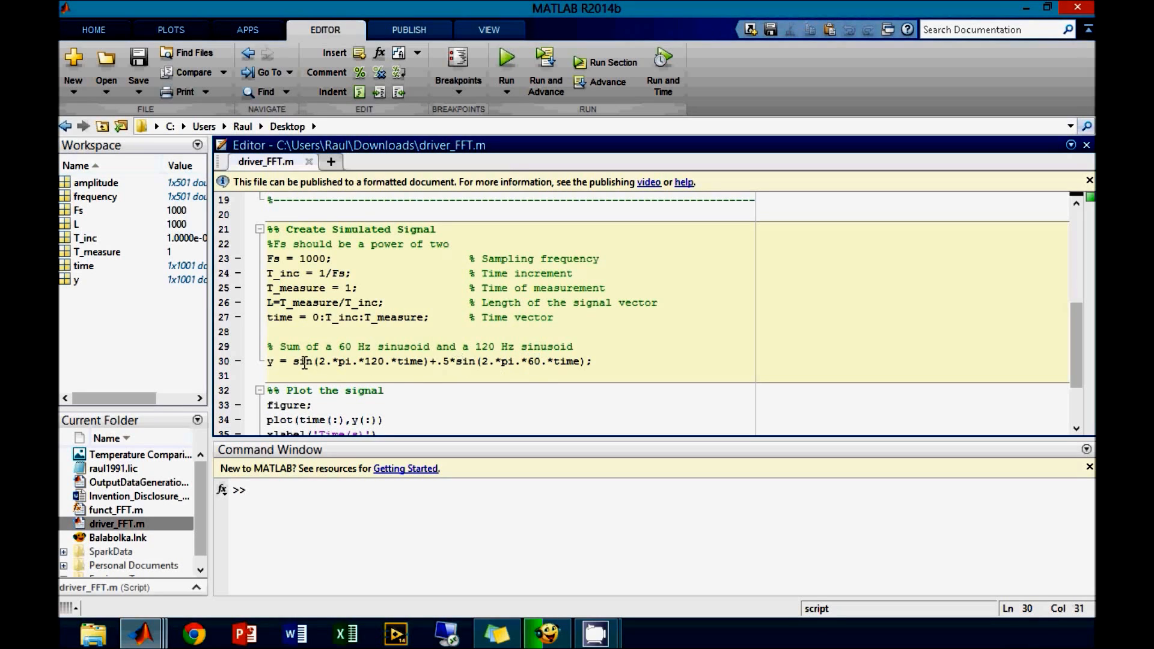
click(293, 361)
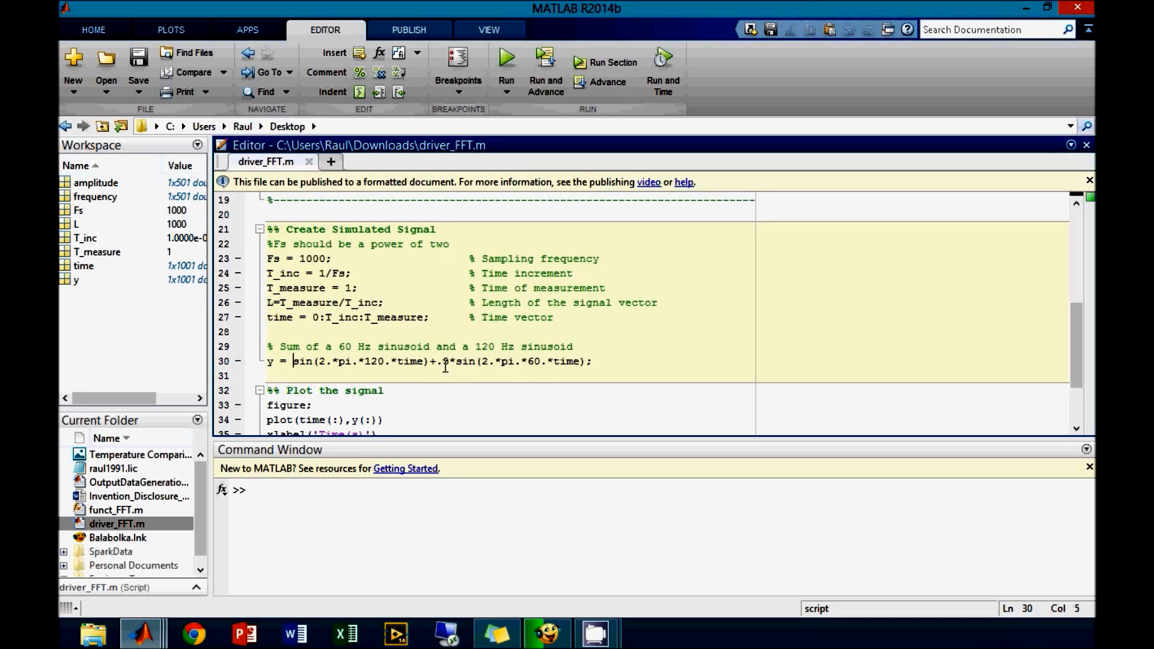
click(445, 362)
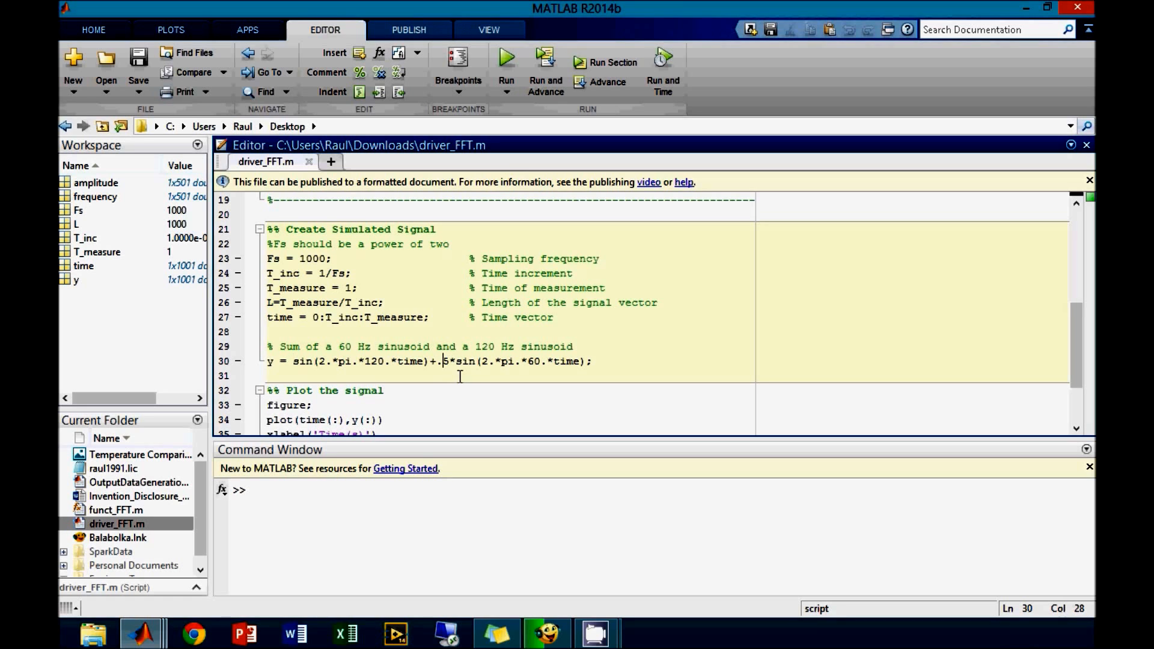
scroll(down, 3)
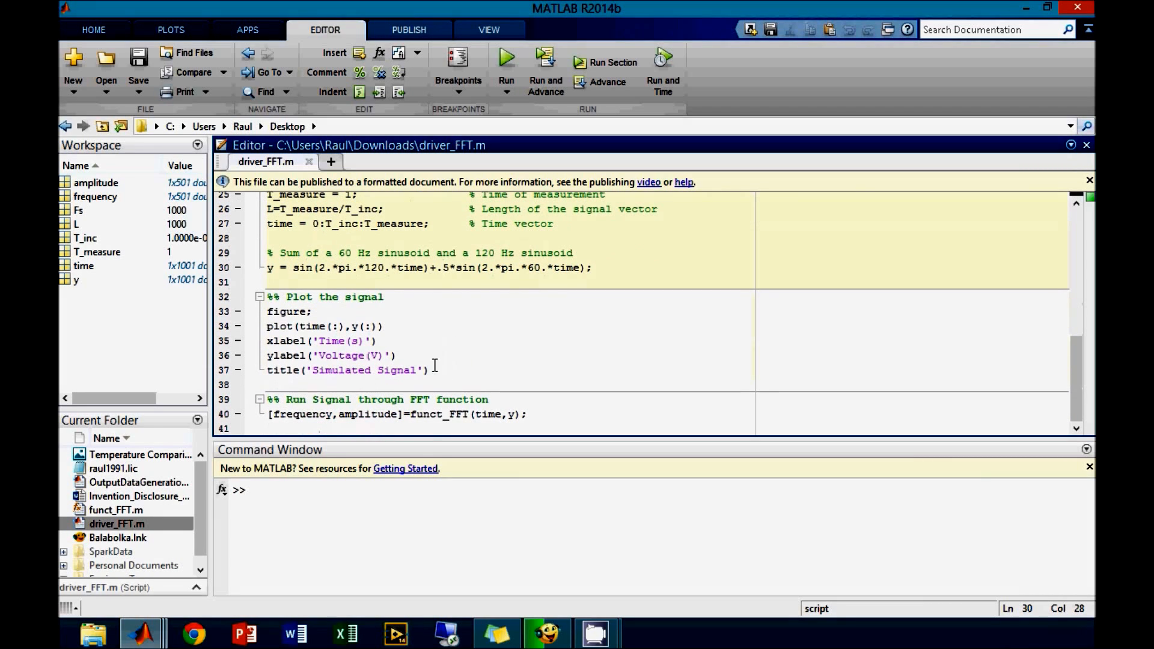
Run driver_FFT.m to produce the Figure 2 spectrum and move its window further left.
click(506, 57)
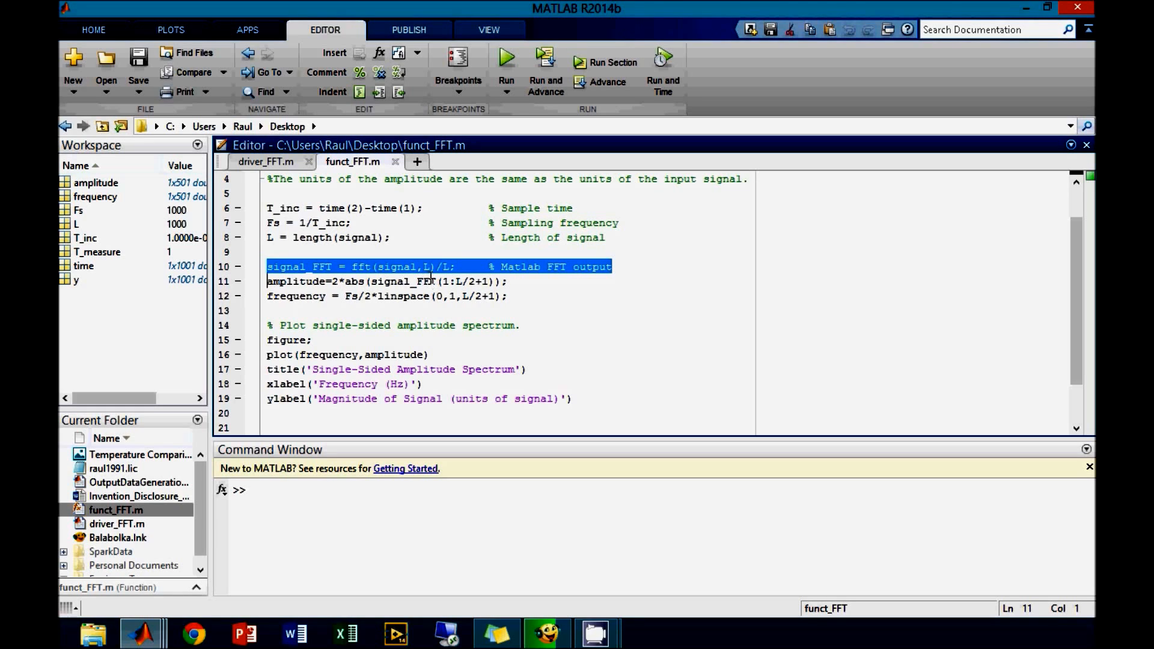
mouse_move(345, 282)
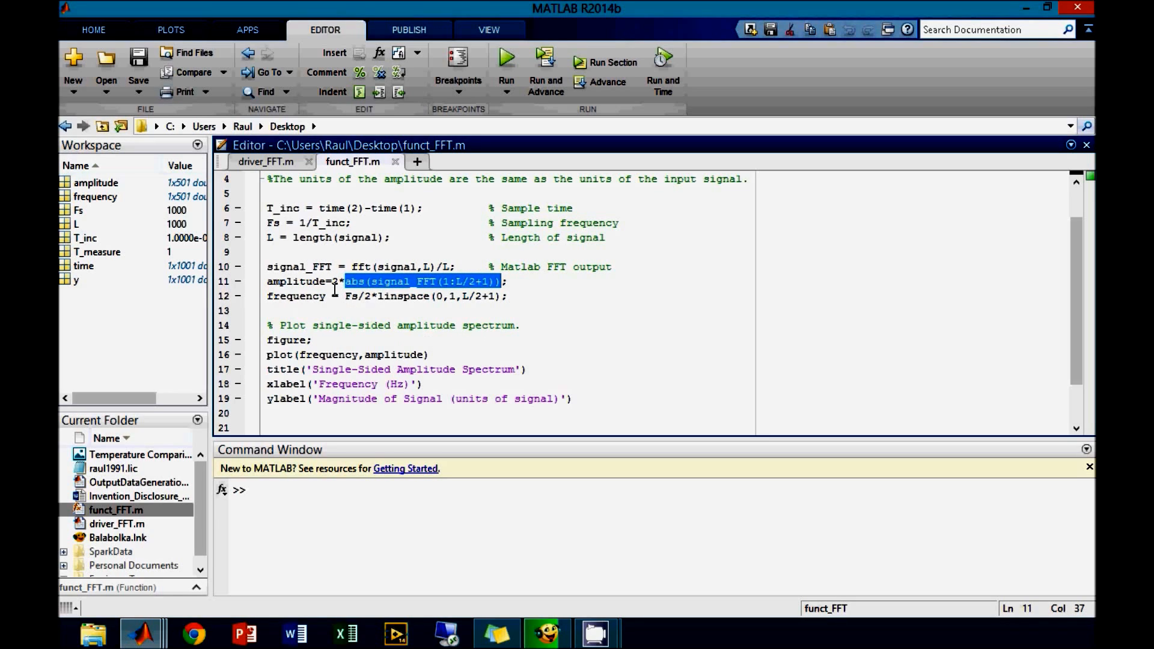
click(341, 281)
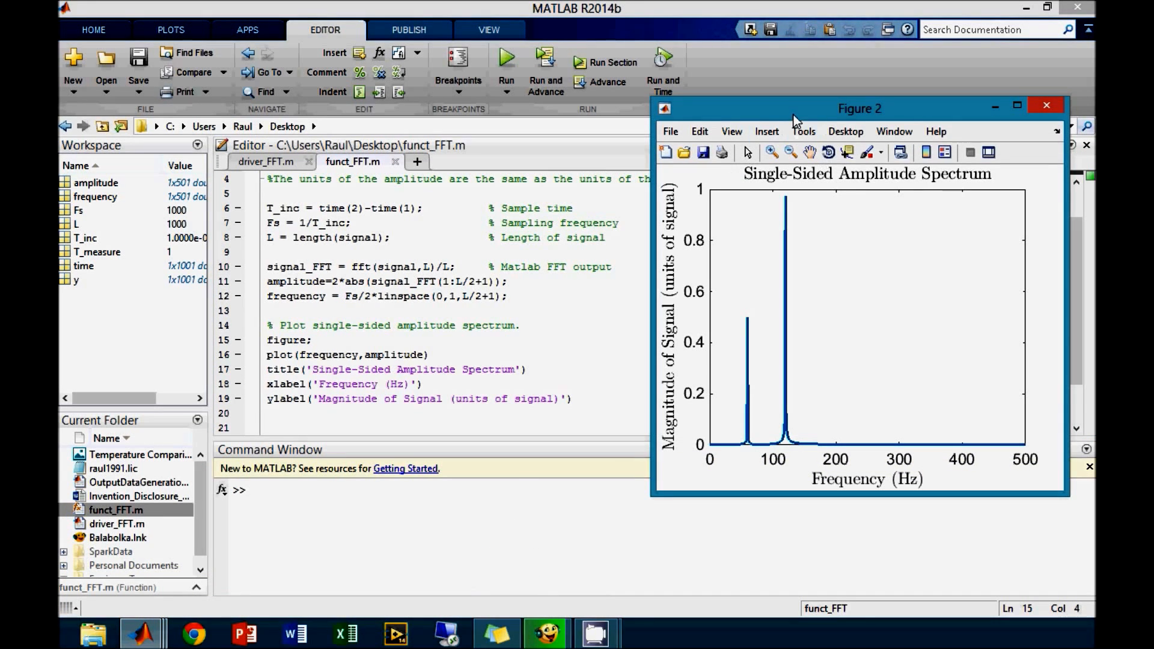
drag(858, 108, 646, 83)
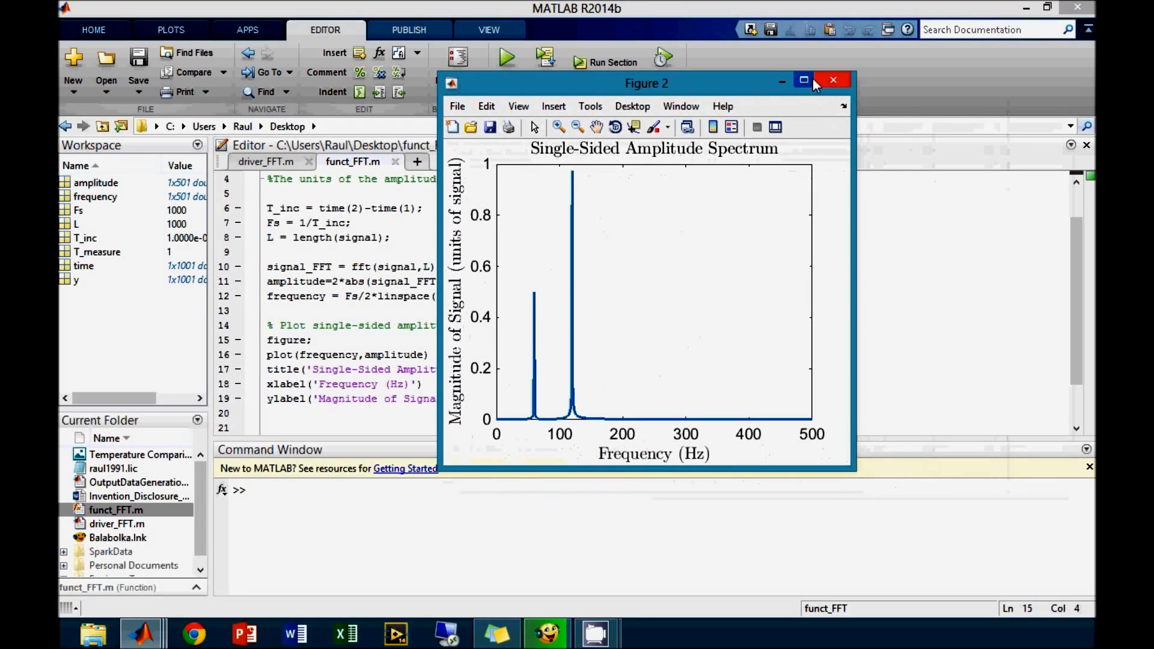